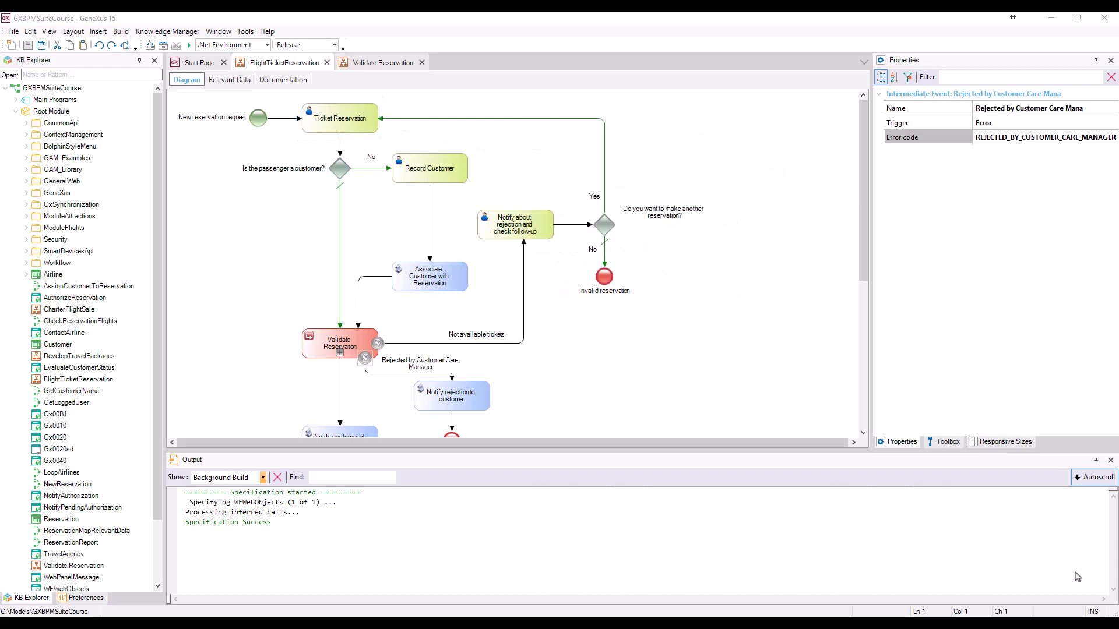
Open the Validate Reservation subprocess diagram beginning with the Contact airlines task
{"action": "left_click", "coordinate": [221, 118]}
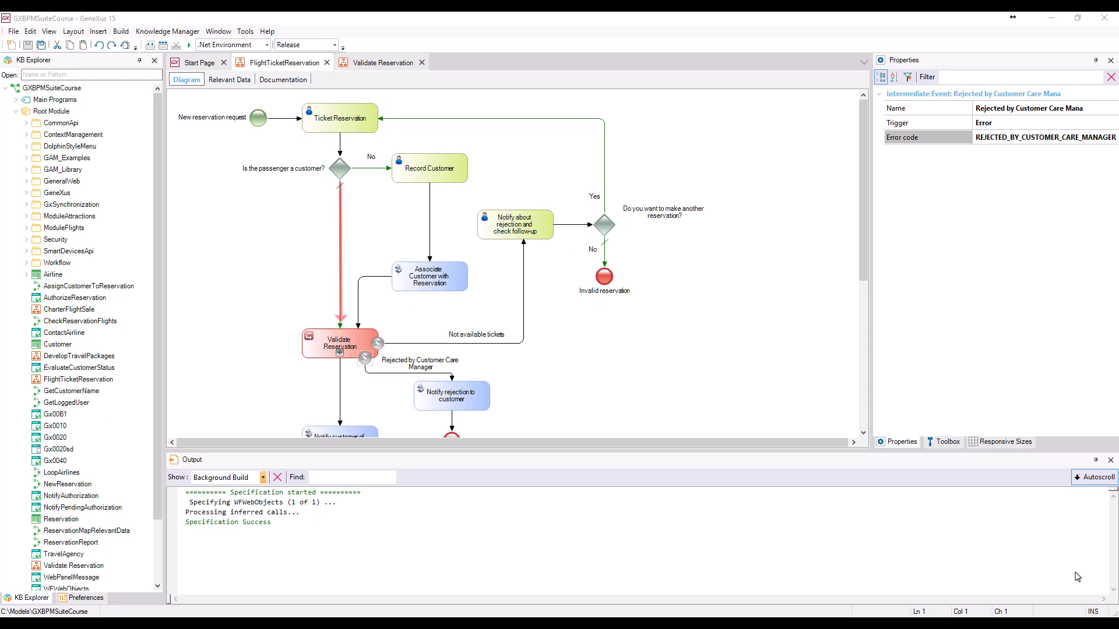
{"action": "left_click", "coordinate": [338, 343]}
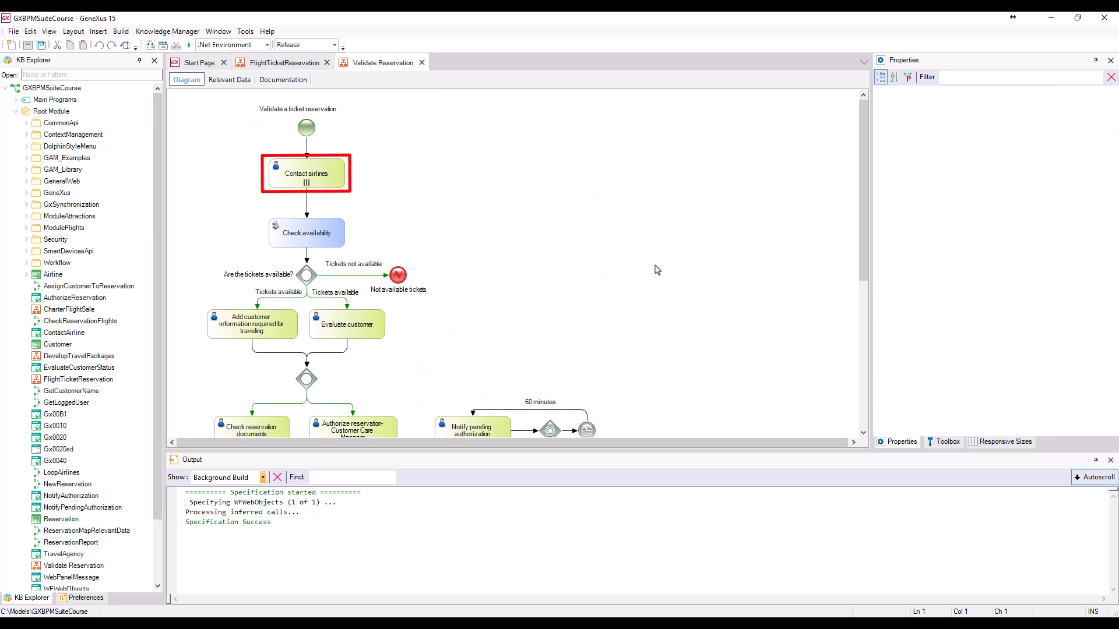
Switch back to the FlightTicketReservation process diagram tab
{"action": "left_click", "coordinate": [656, 270]}
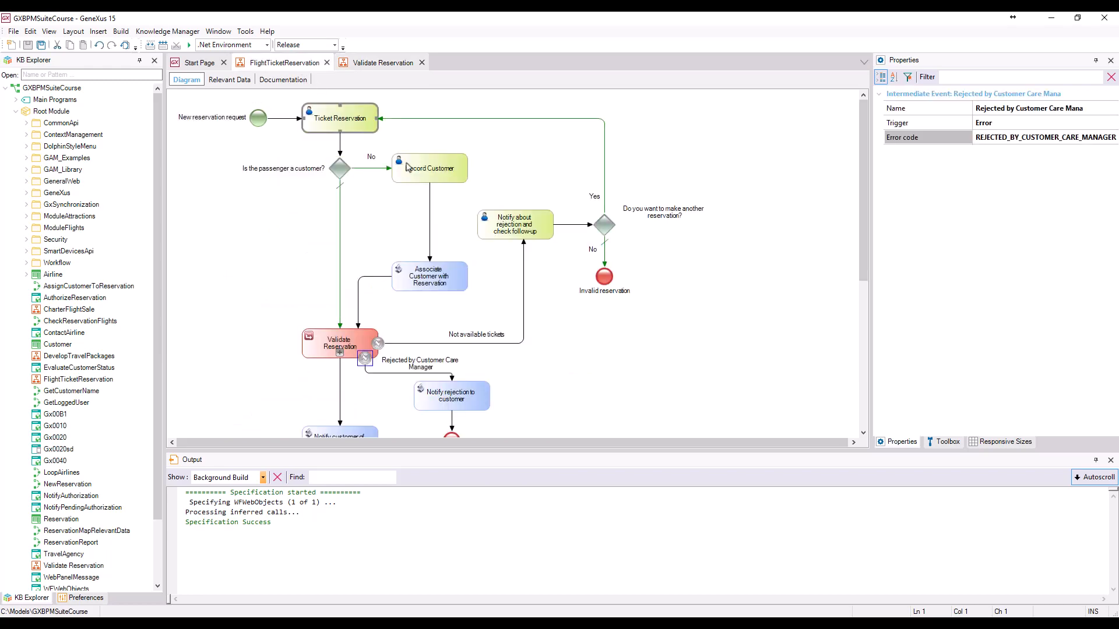
Review the end of the reservation flow and open the TravelAgency web panel
{"action": "scroll", "scroll_direction": "down", "scroll_amount": 3}
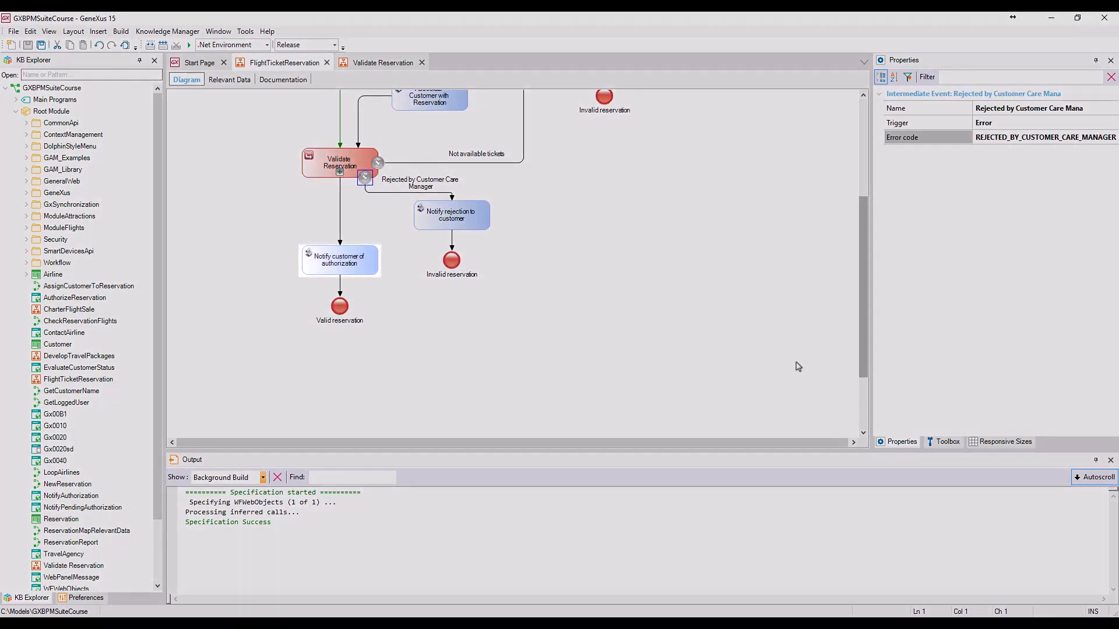
{"action": "left_click", "coordinate": [339, 259]}
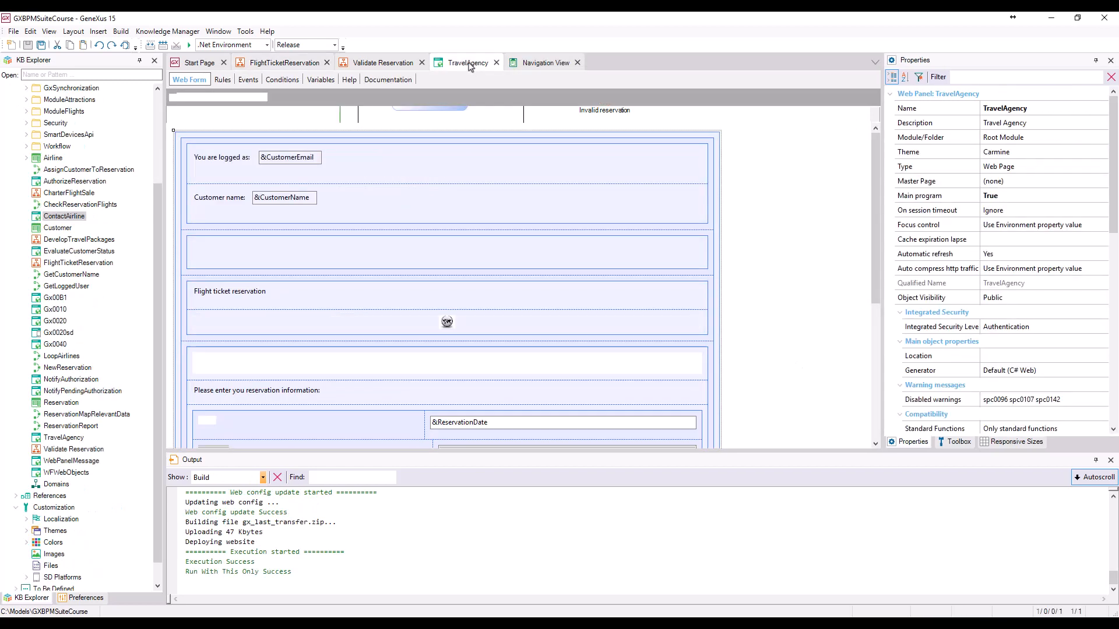
Browse the TravelAgency Web Form and Events code, then show its Variables list
{"action": "left_click", "coordinate": [446, 363]}
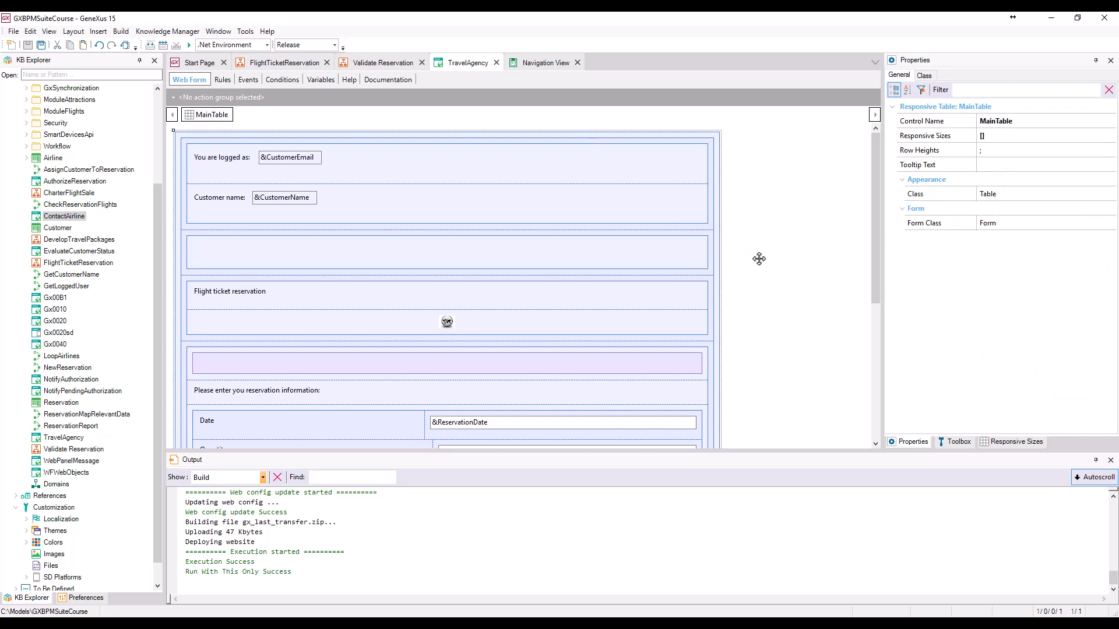
{"action": "scroll", "scroll_direction": "down", "scroll_amount": 3}
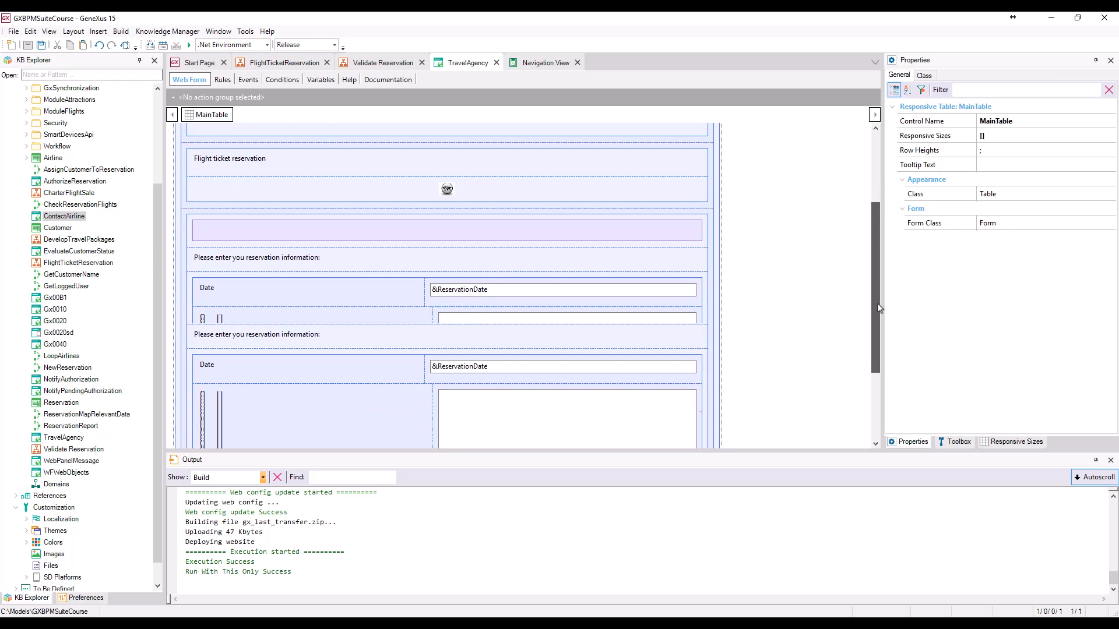
{"action": "scroll", "scroll_direction": "down", "scroll_amount": 3}
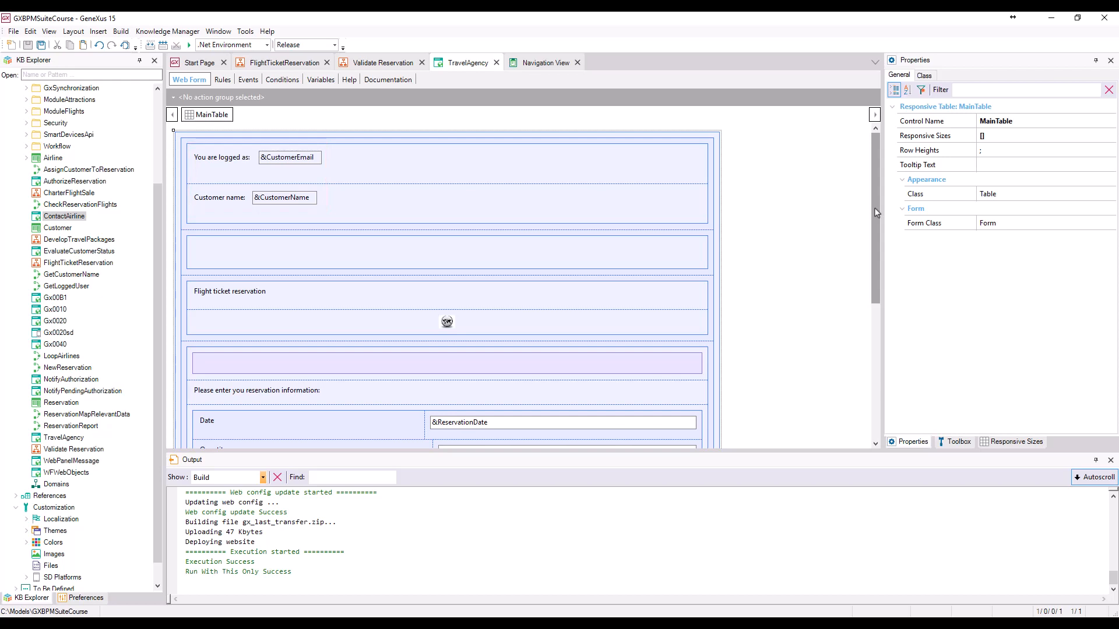
{"action": "left_click", "coordinate": [246, 79]}
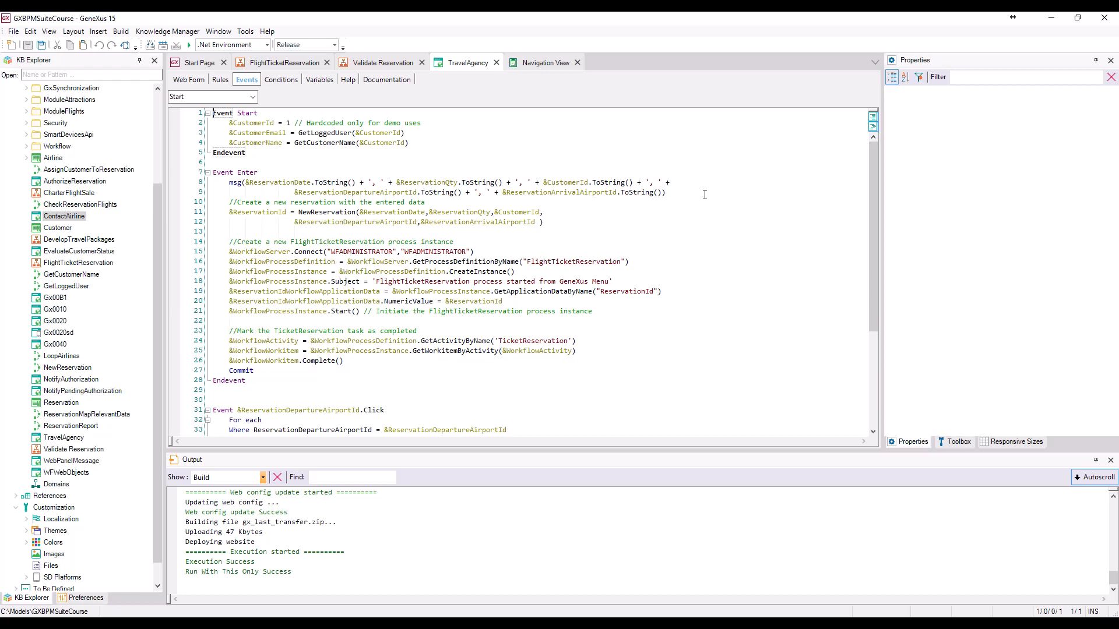
{"action": "left_click", "coordinate": [320, 79]}
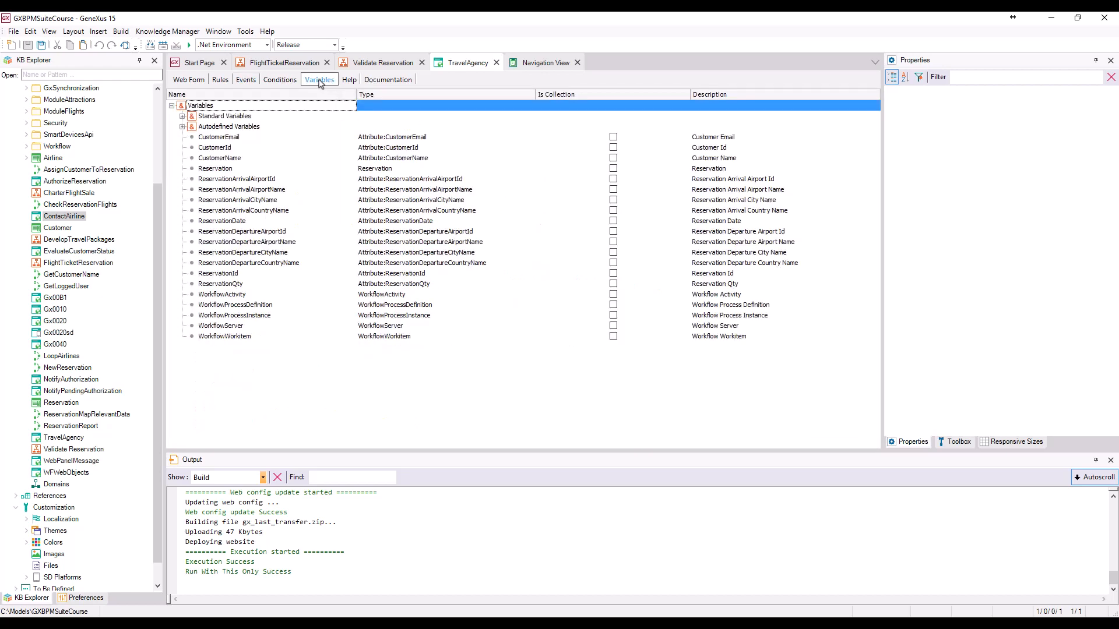
{"action": "mouse_move", "coordinate": [482, 373]}
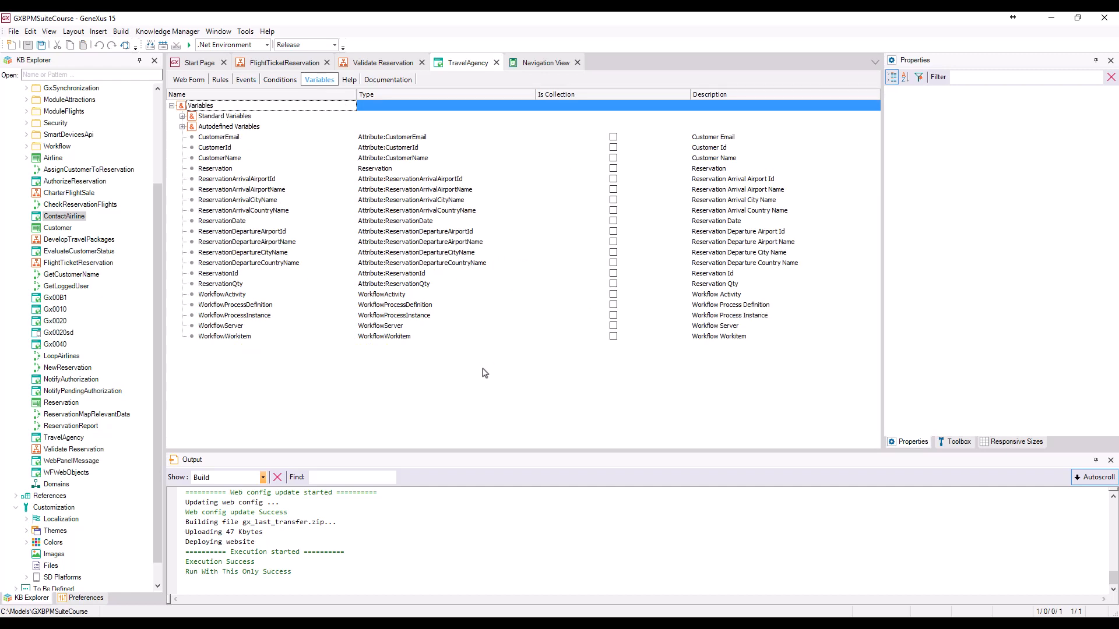
Walk through the Enter event code creating the FlightTicketReservation instance and completing TicketReservation
{"action": "left_click", "coordinate": [221, 294]}
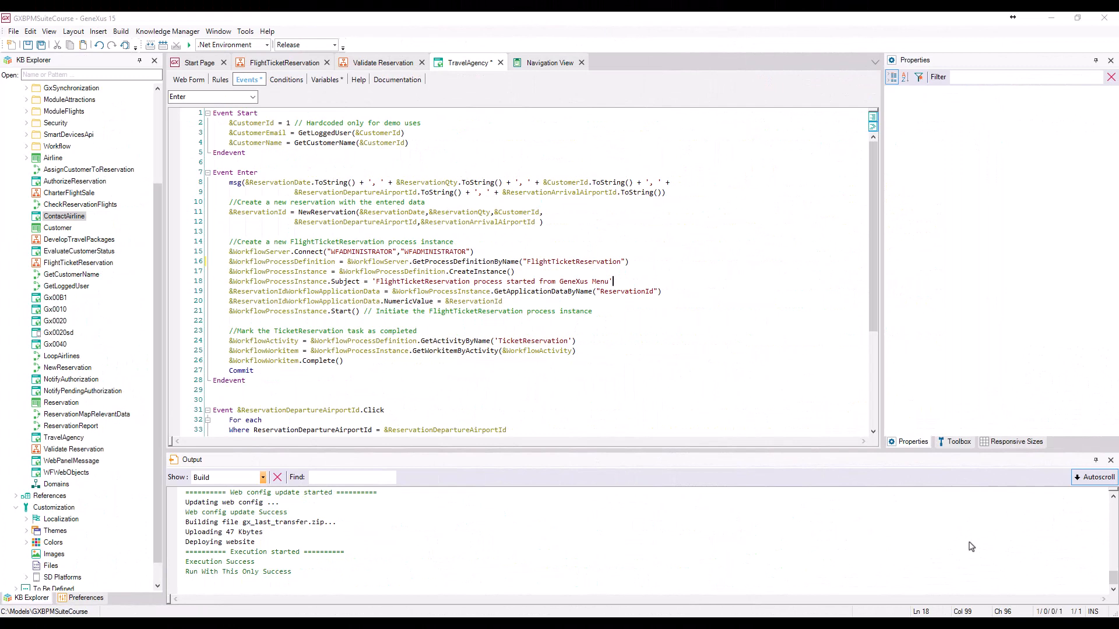
{"action": "double_click", "coordinate": [259, 252]}
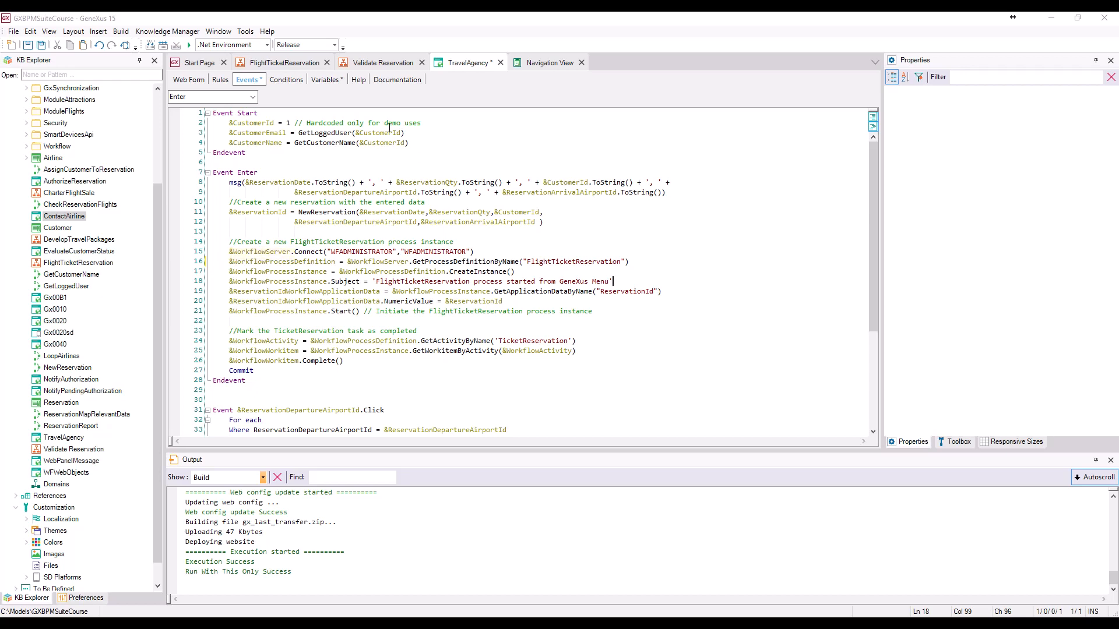
{"action": "left_click", "coordinate": [327, 79]}
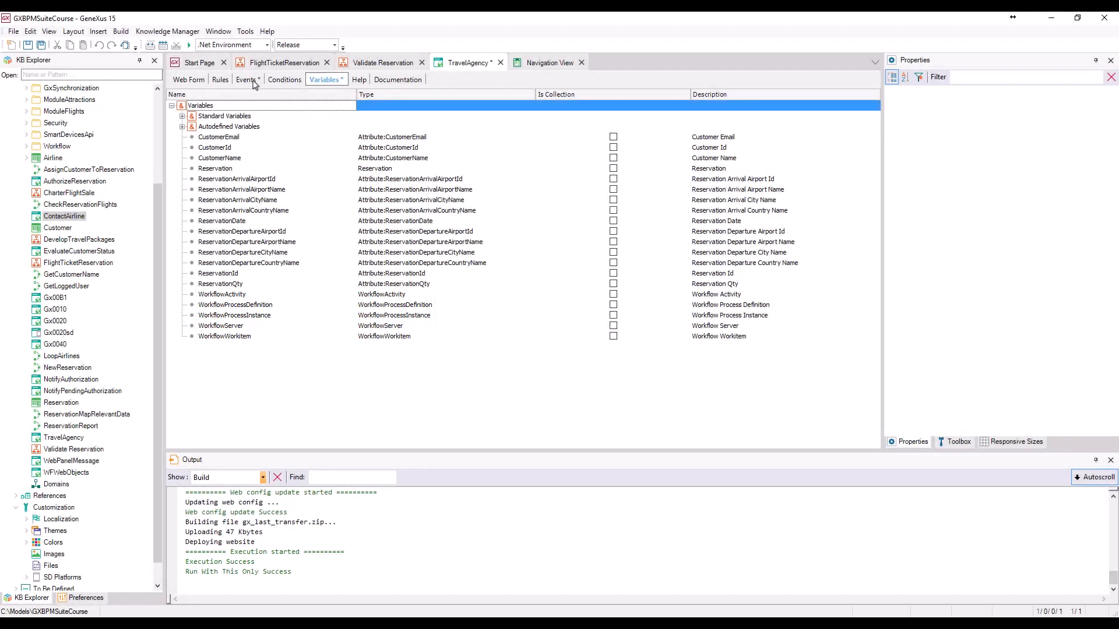
{"action": "left_click", "coordinate": [246, 79]}
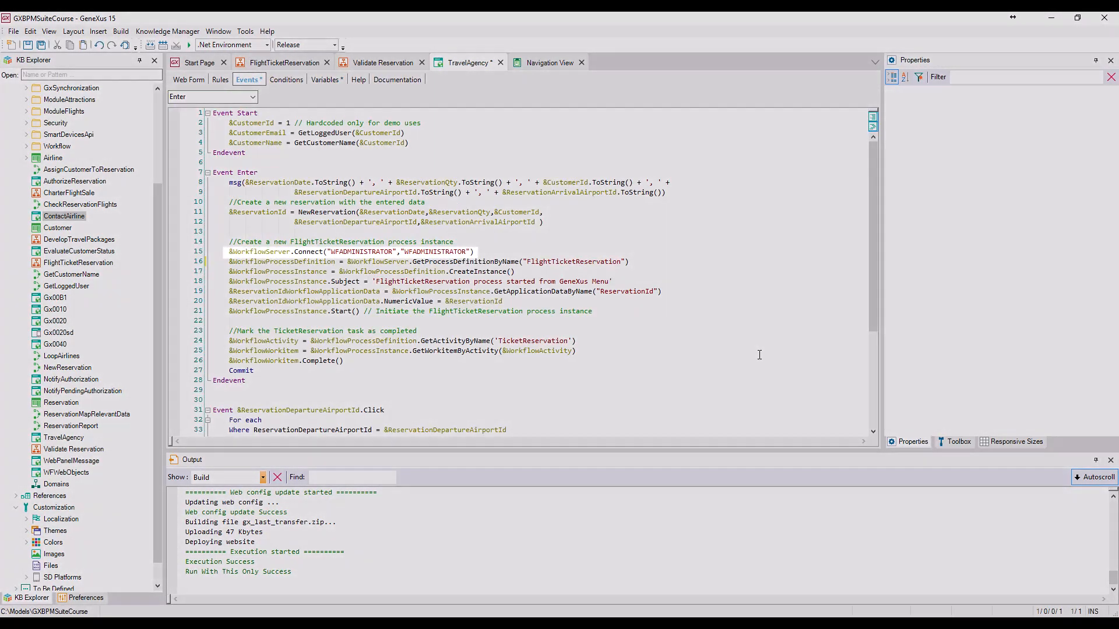